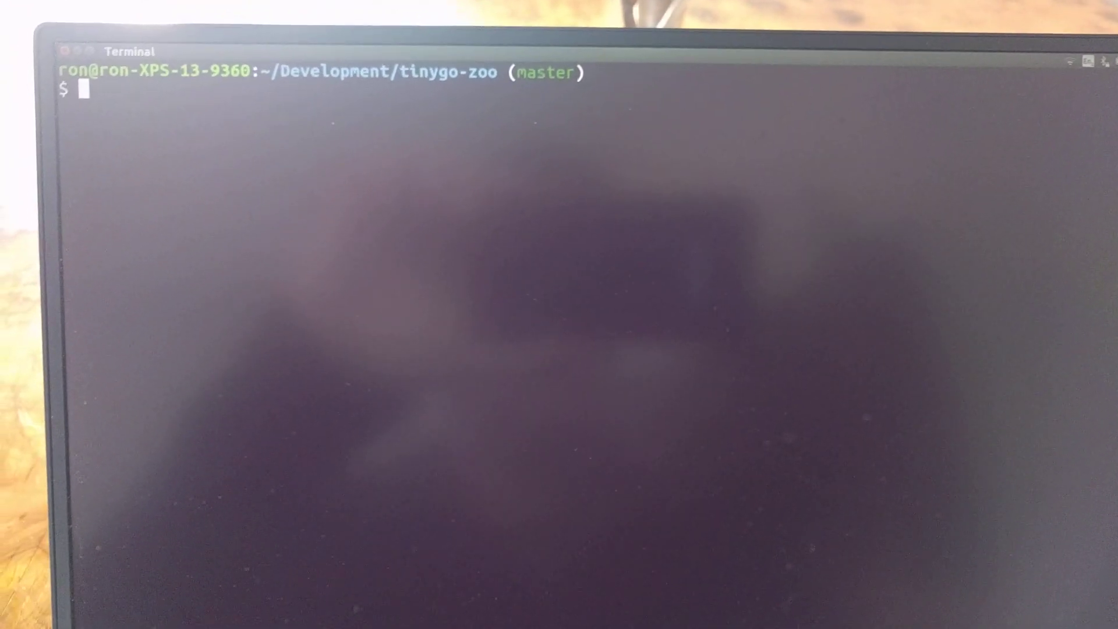
type("ls")
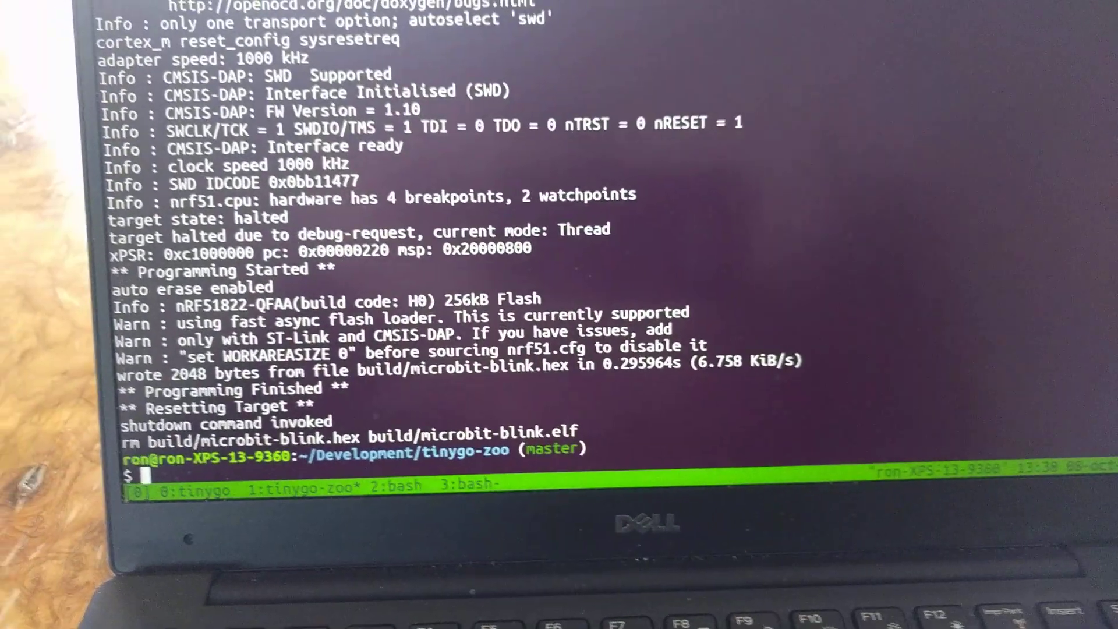
type("ls")
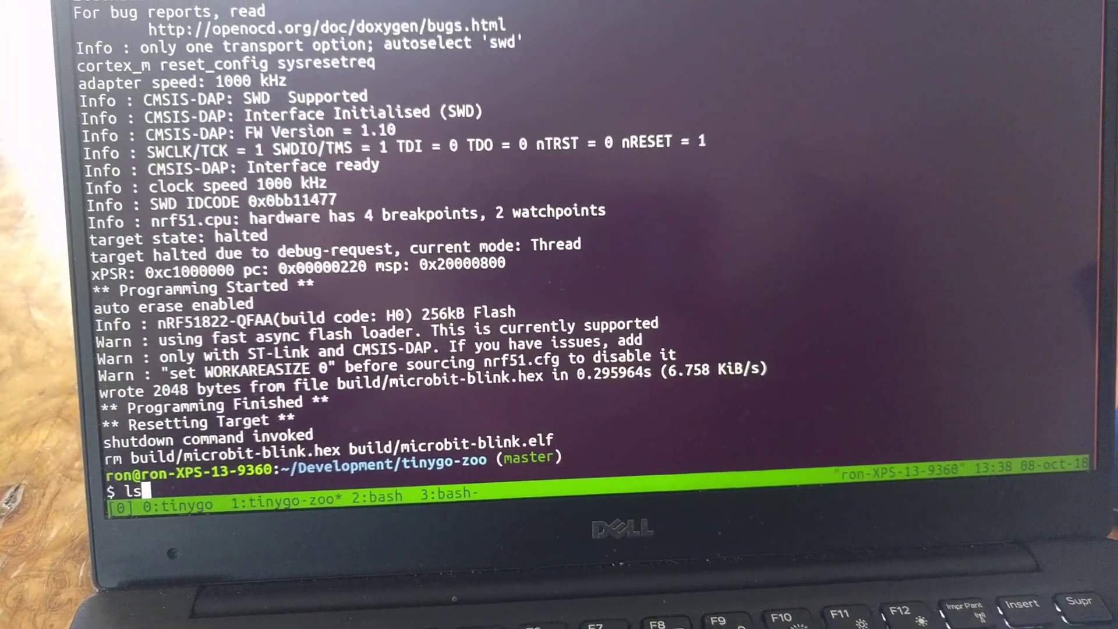